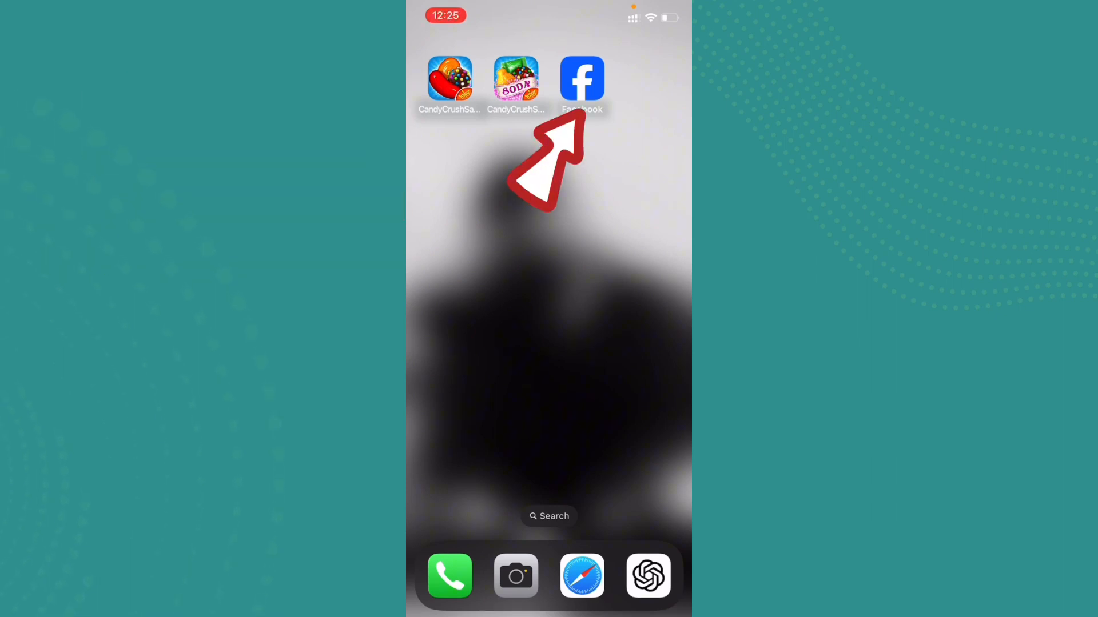
Step: Launch the Facebook app from the iPhone home screen and wait for the news feed
click(582, 79)
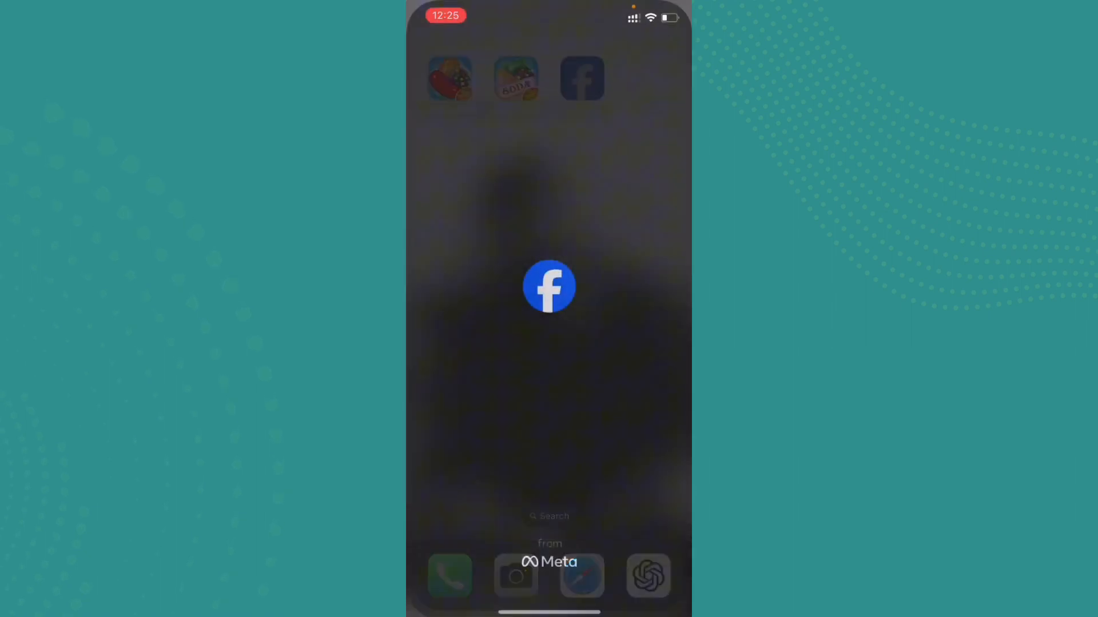
click(581, 78)
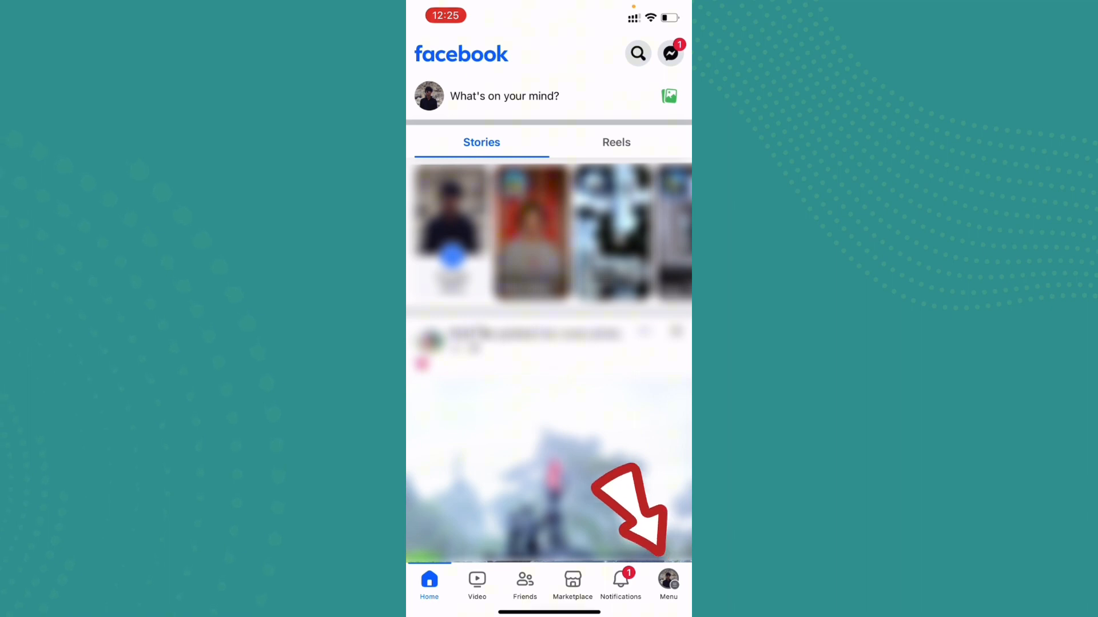
Step: From the Menu tab, open Settings & privacy and scroll to the Preferences section
click(668, 584)
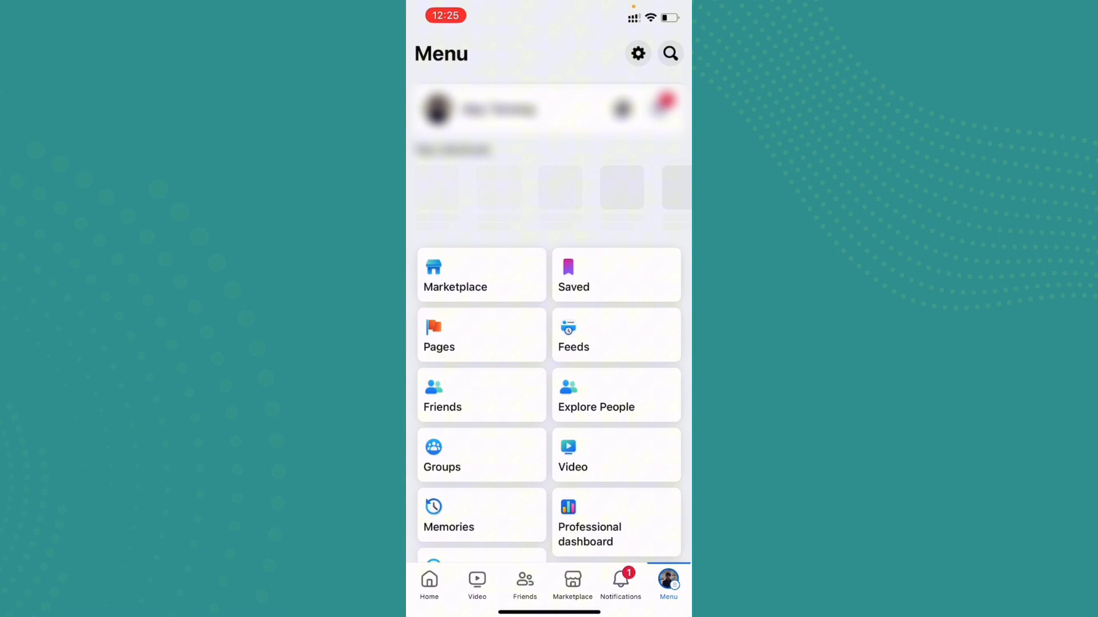
scroll(down, 3)
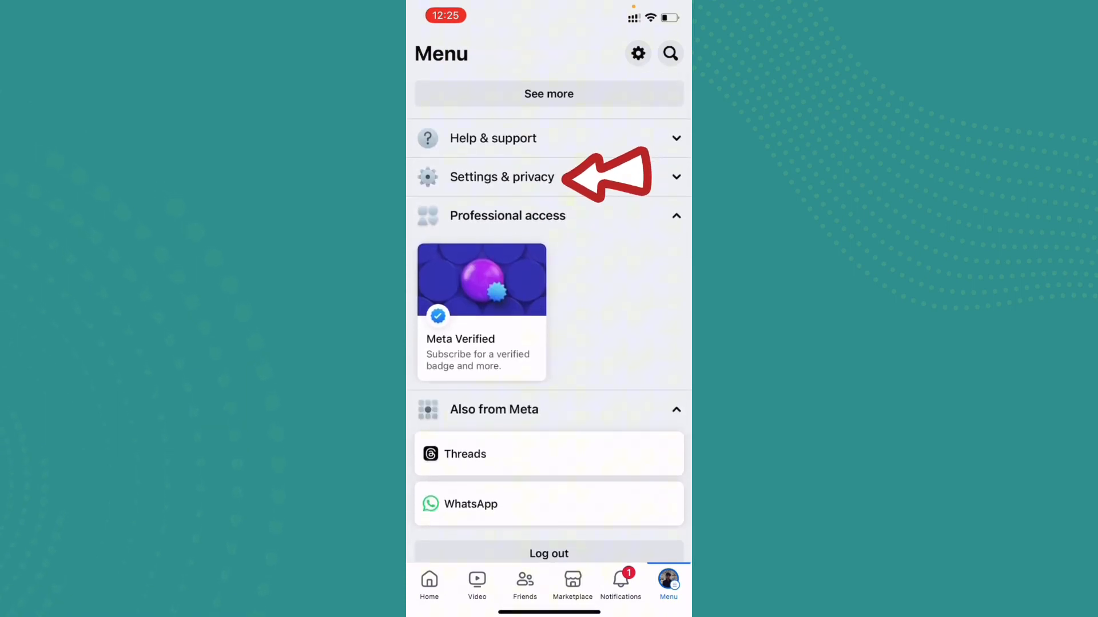
click(502, 176)
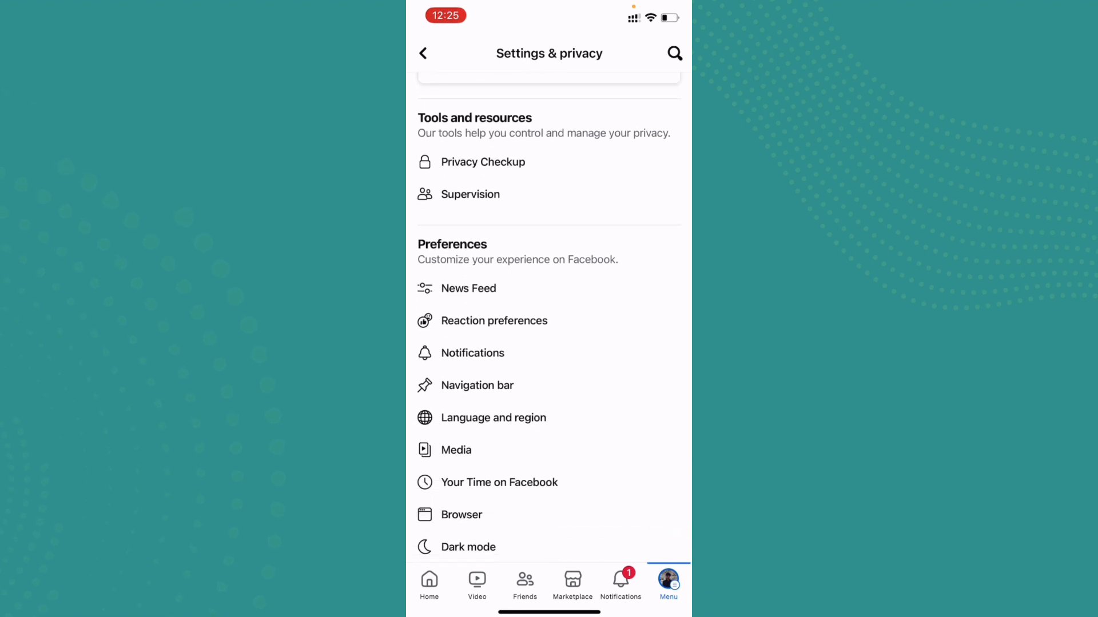
scroll(down, 3)
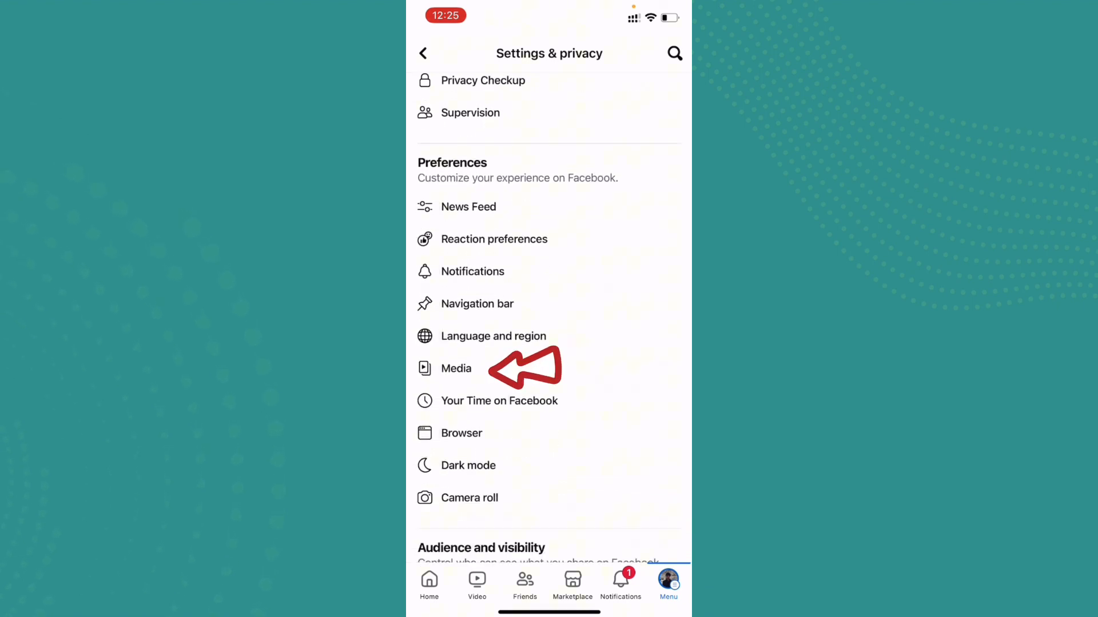
Step: Open Media under Preferences and set Autoplay to Never Autoplay Videos
click(455, 368)
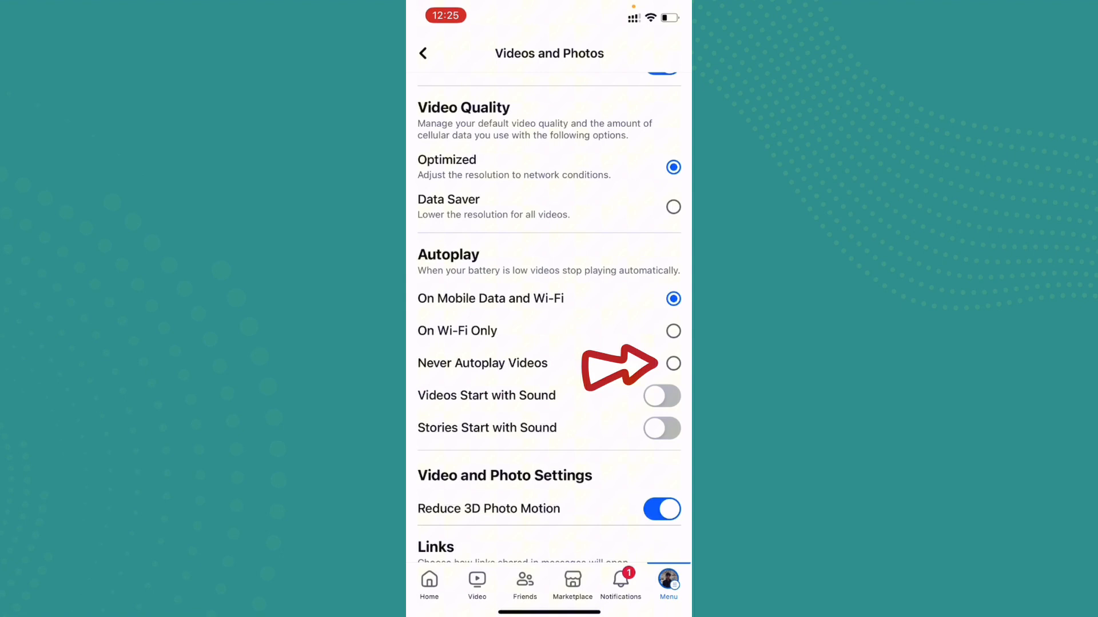
click(673, 363)
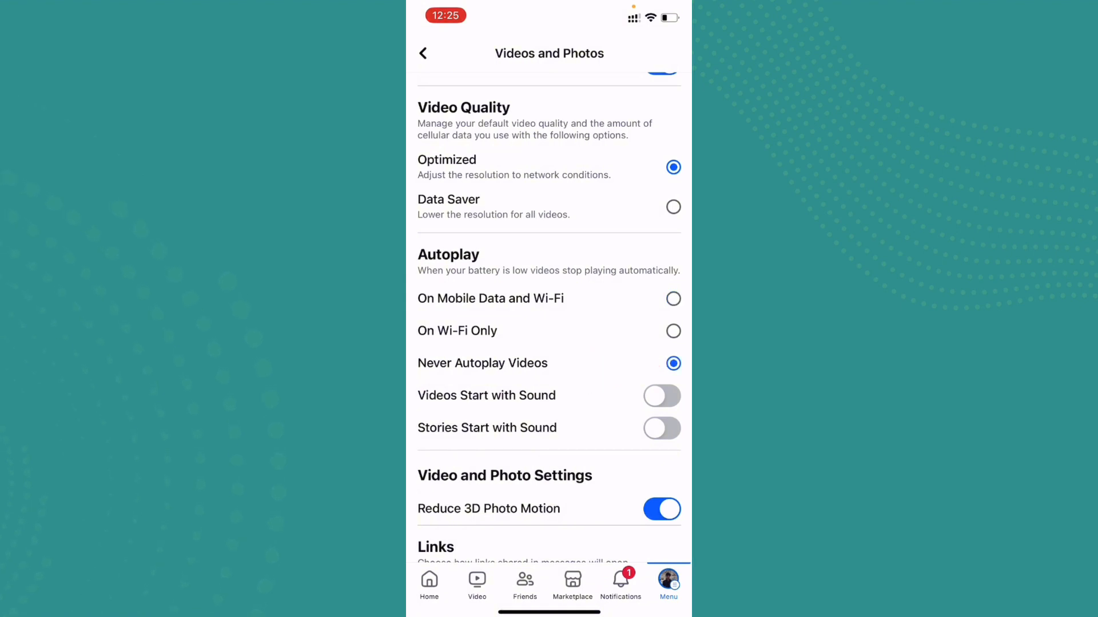